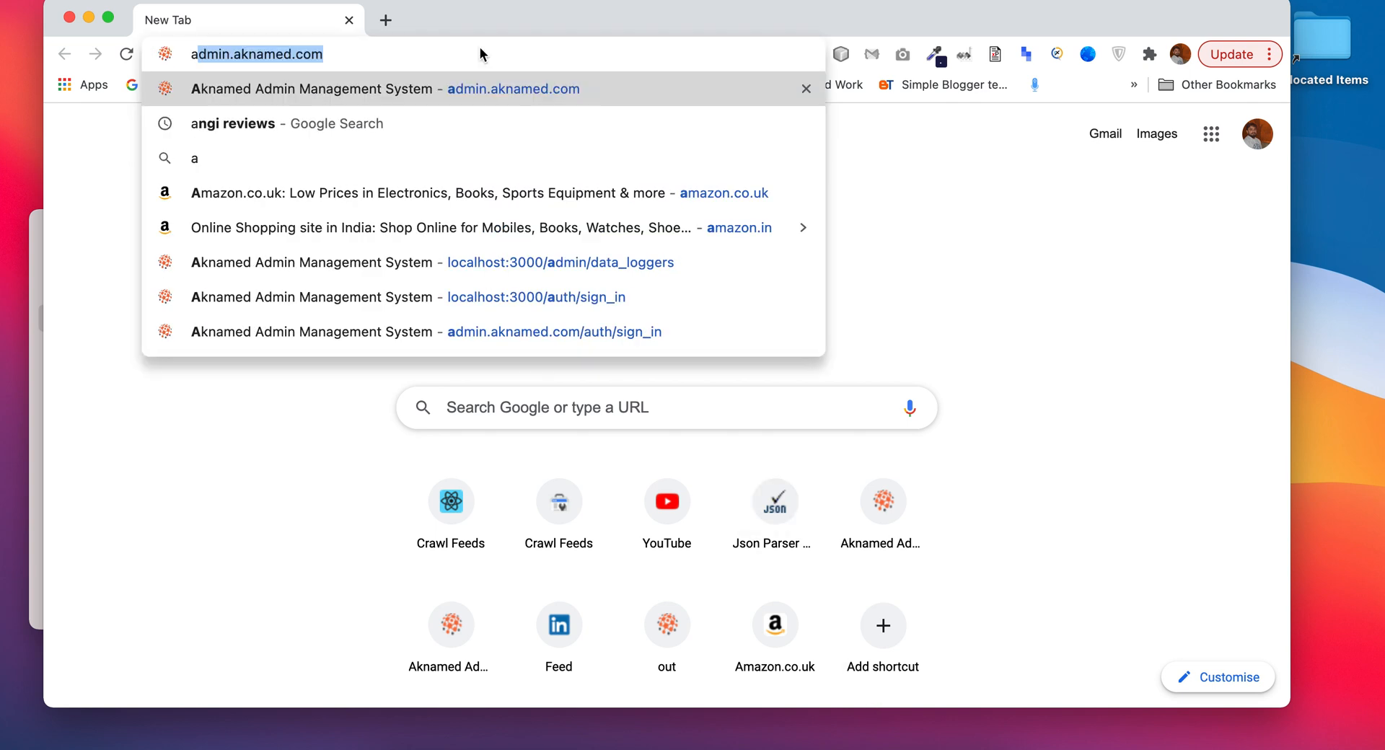
# - Search for 'atom editor' and reach the official atom.io site showing Atom 1.58.0 for macOS
pyautogui.write('ato')
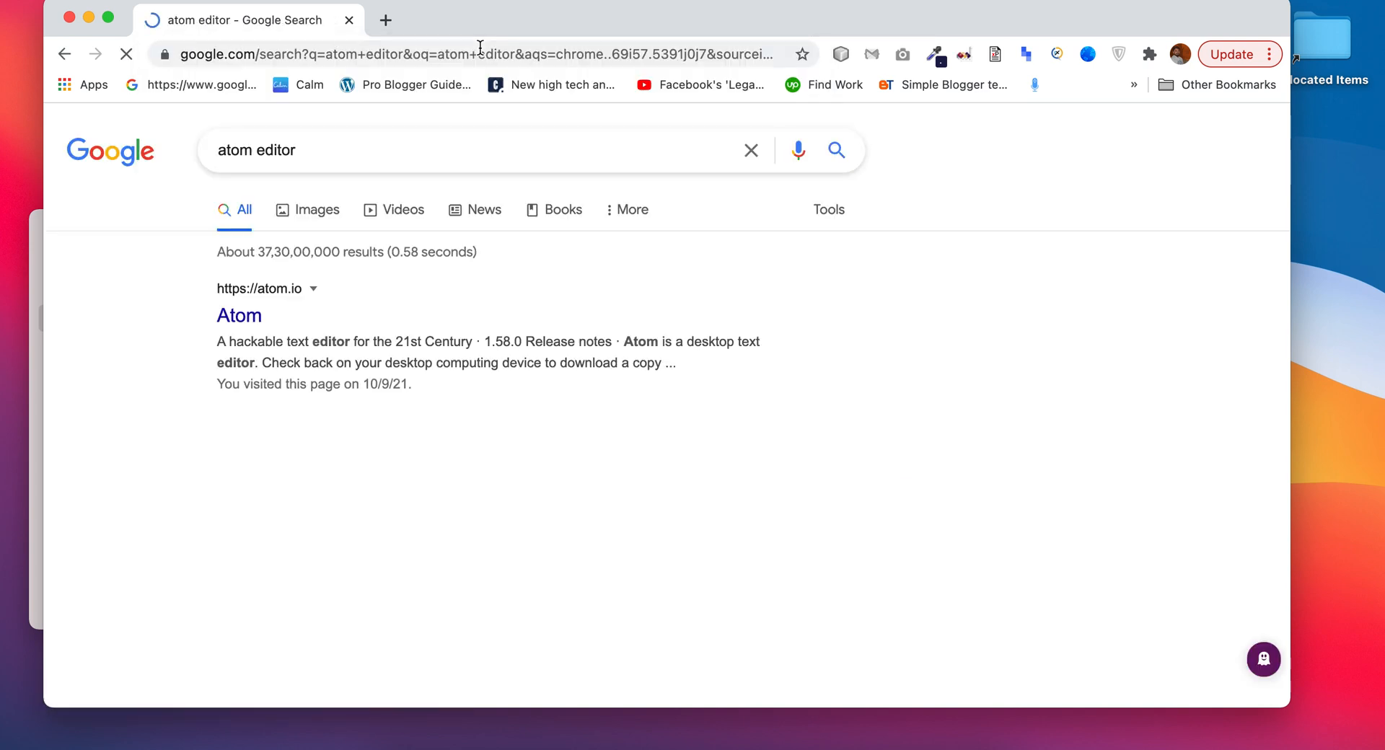
pyautogui.click(238, 316)
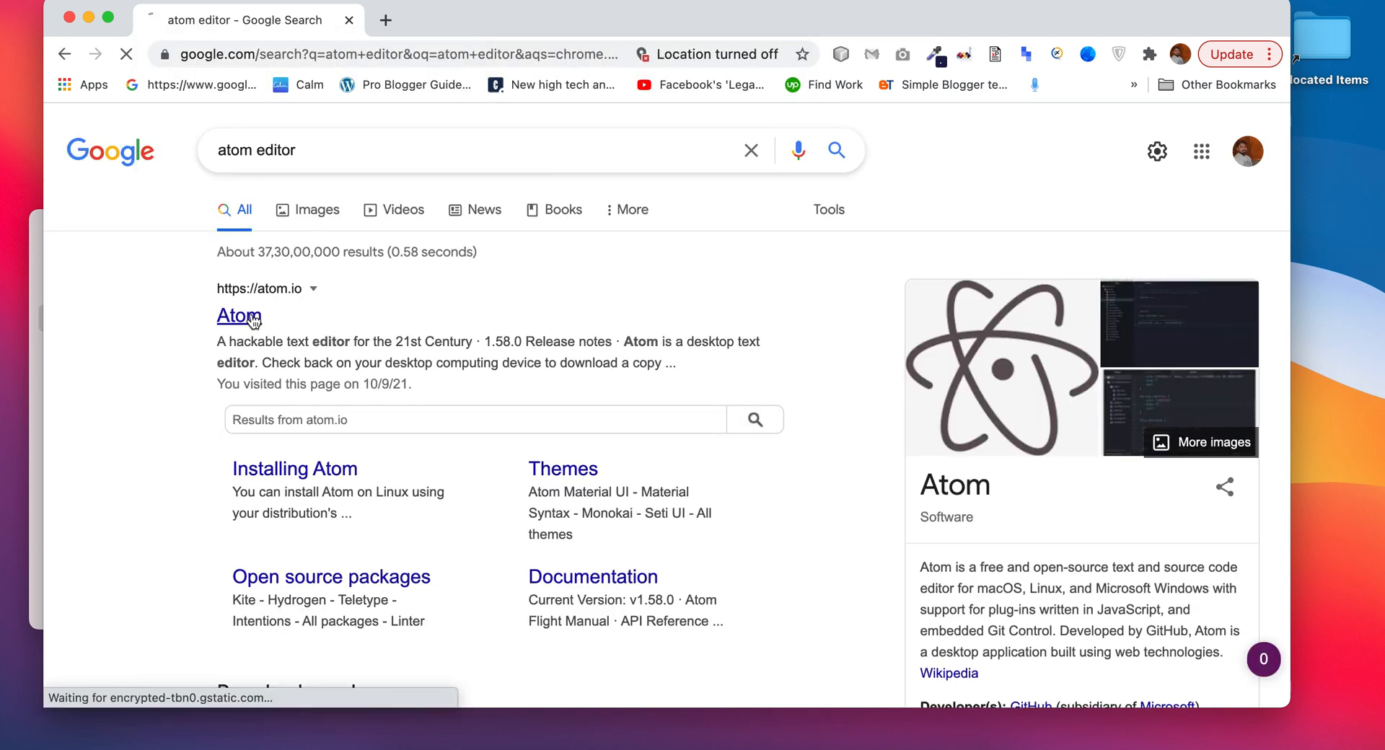
pyautogui.click(238, 316)
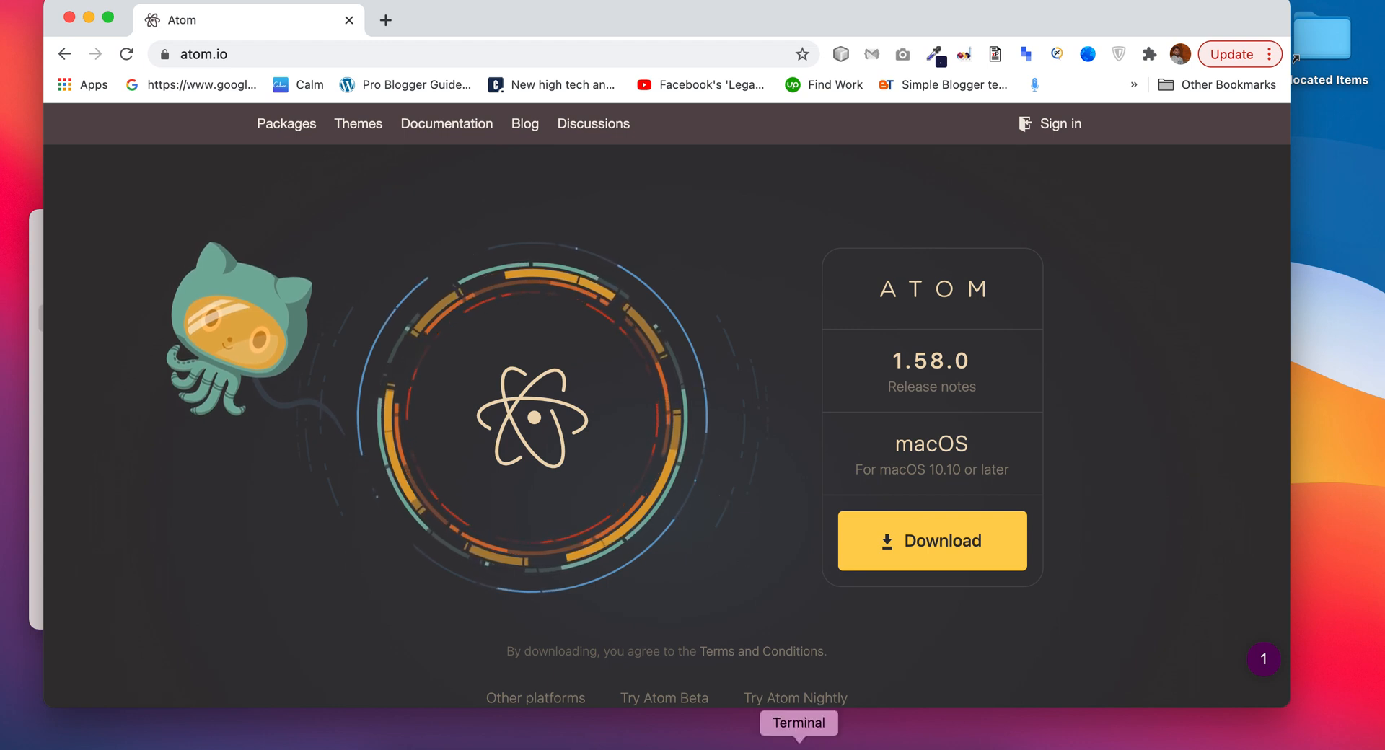
# - In a Terminal window, run 'brew install --cask atom' until atom is reported successfully installed
pyautogui.click(798, 723)
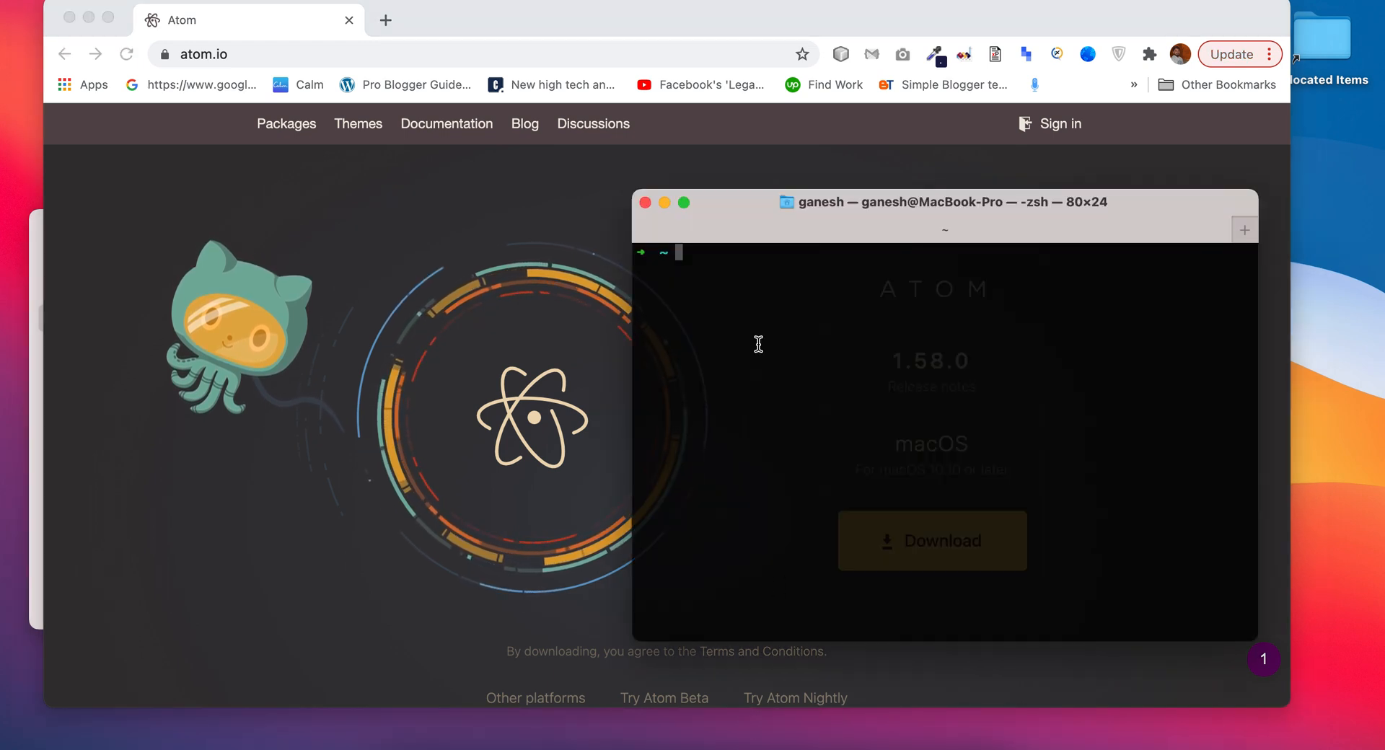
pyautogui.write('brew install --cask')
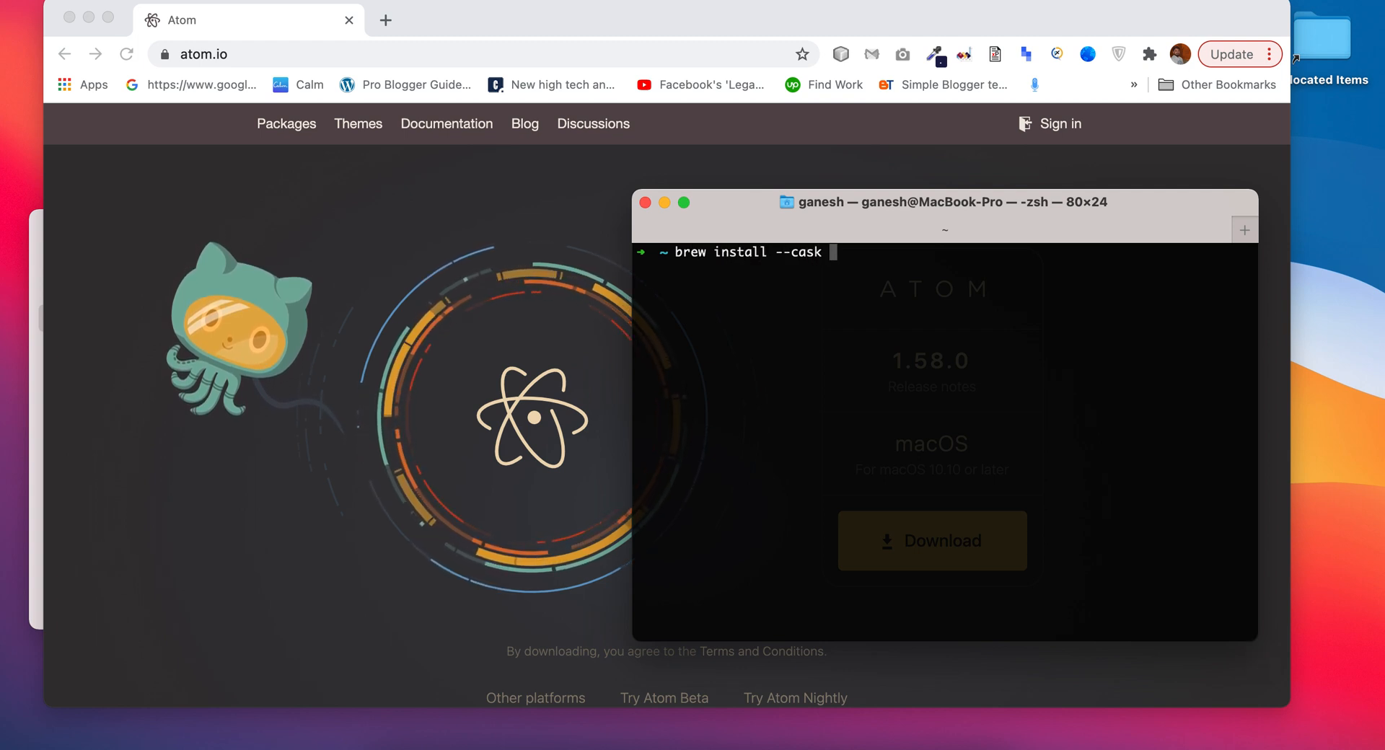
pyautogui.write('atom')
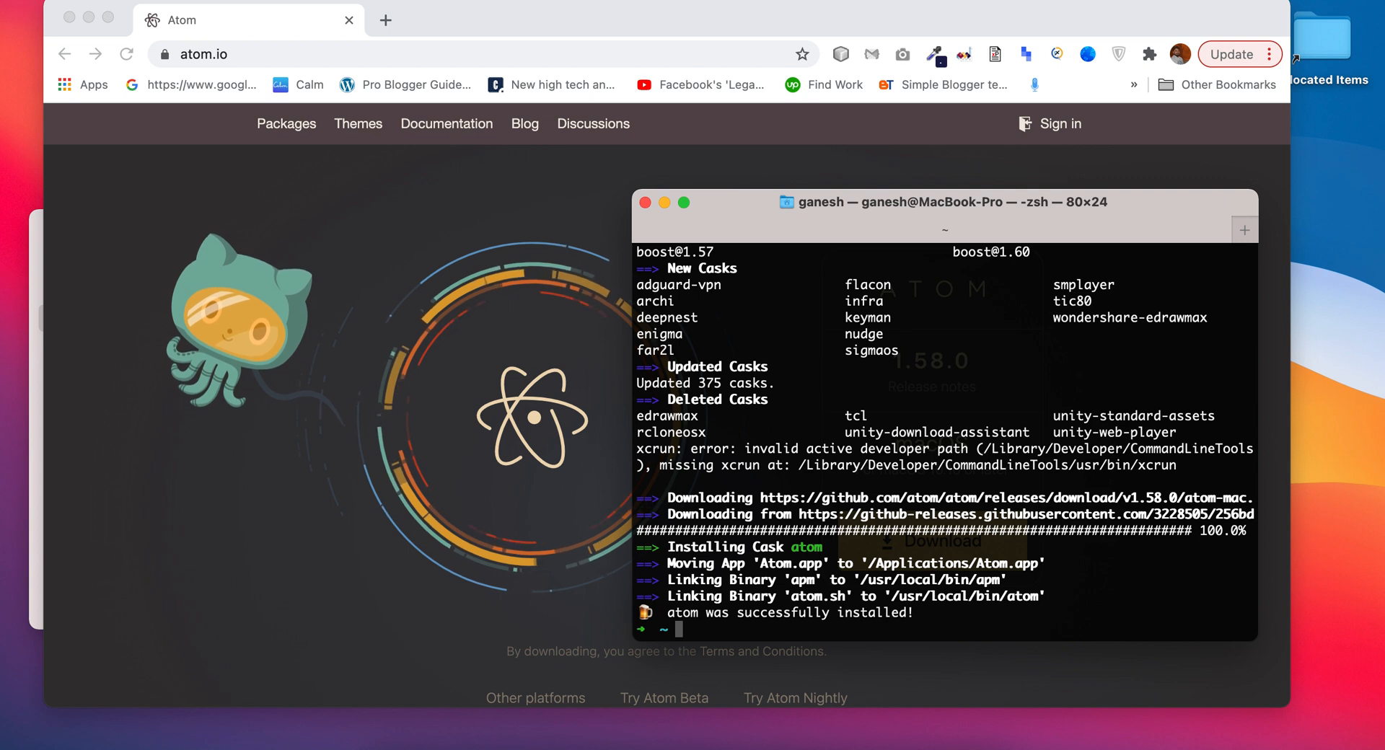
# - Launch Atom via Spotlight by entering 'atom', bringing up its Welcome Guide window
pyautogui.write('automator')
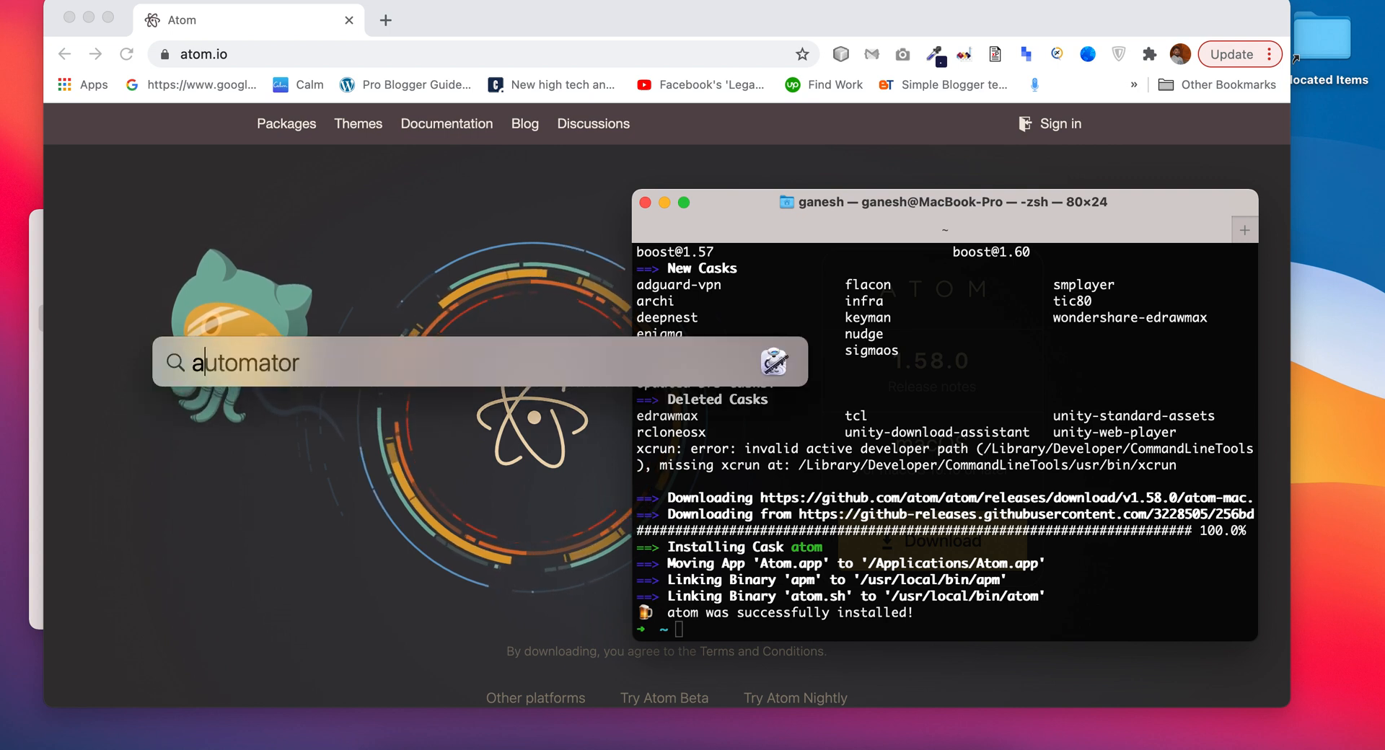
pyautogui.write('atom')
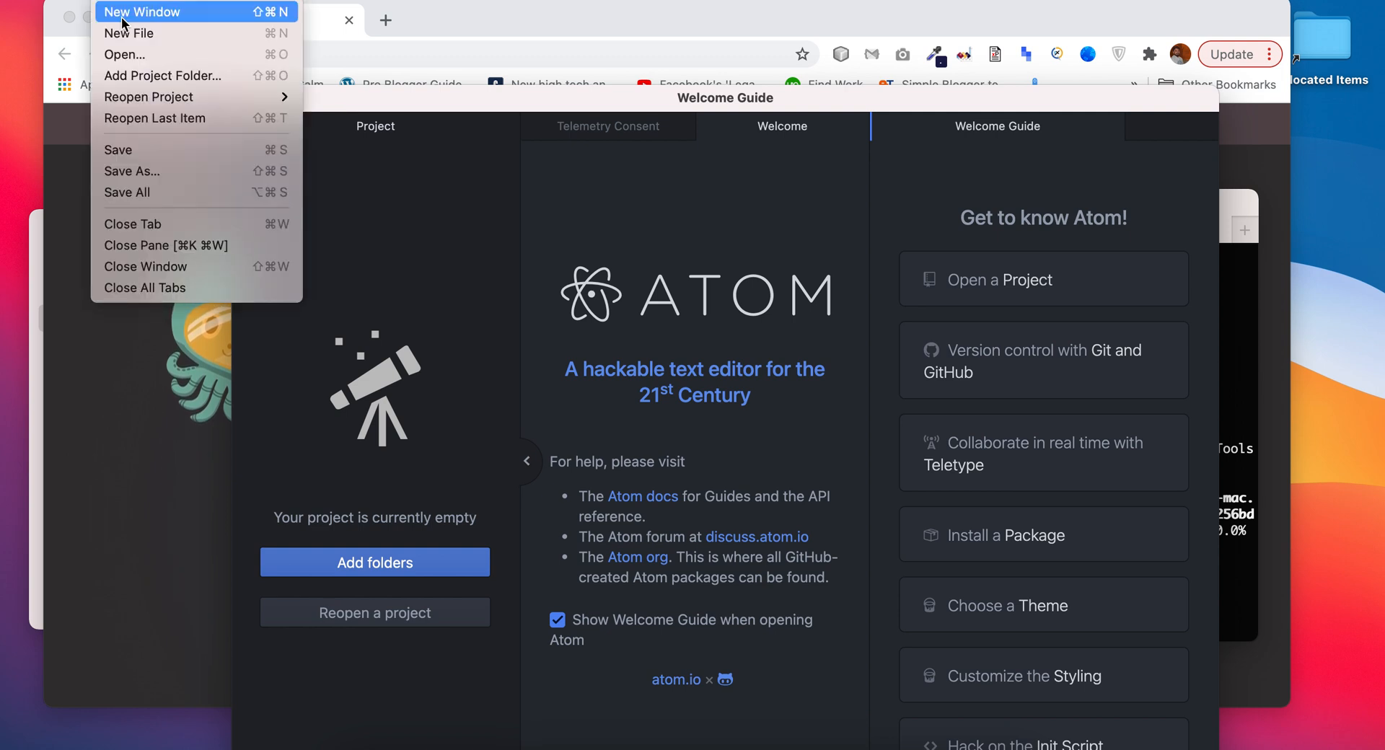
pyautogui.moveTo(124, 53)
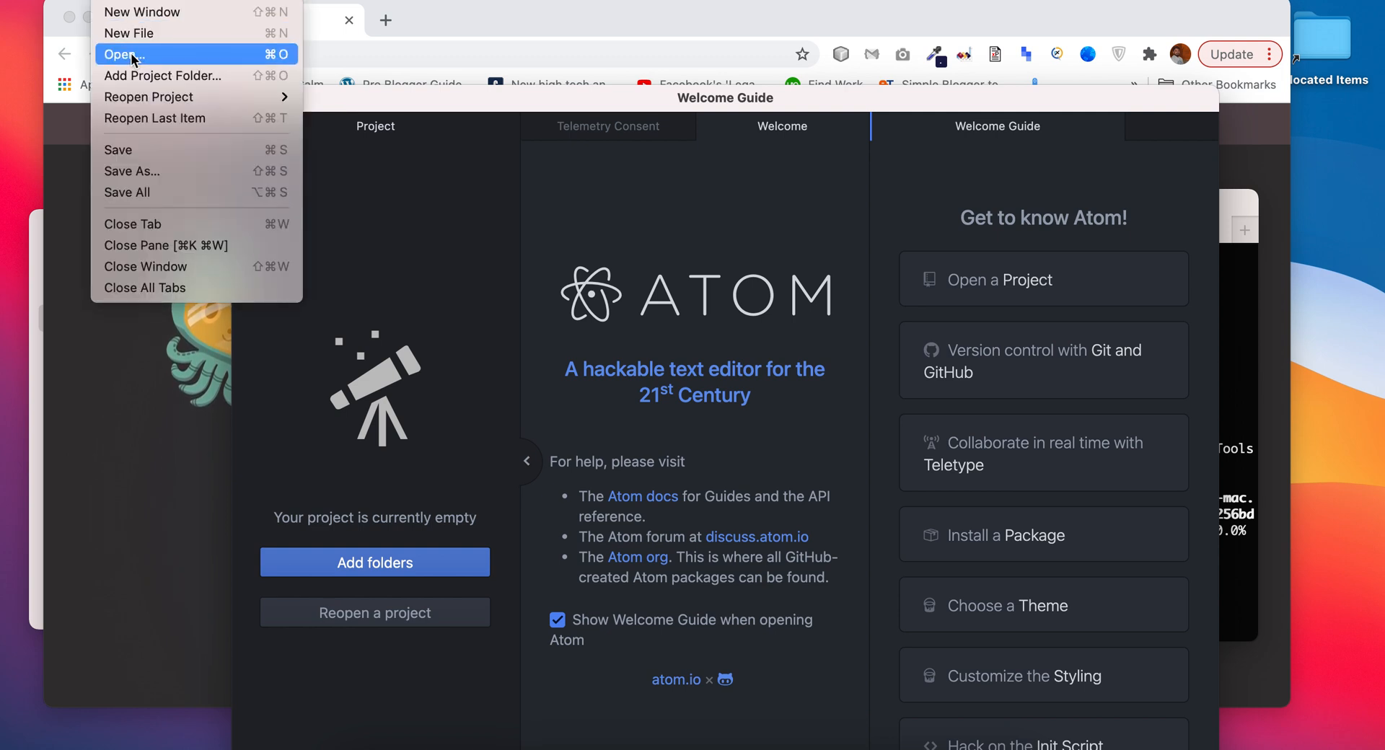
pyautogui.click(117, 53)
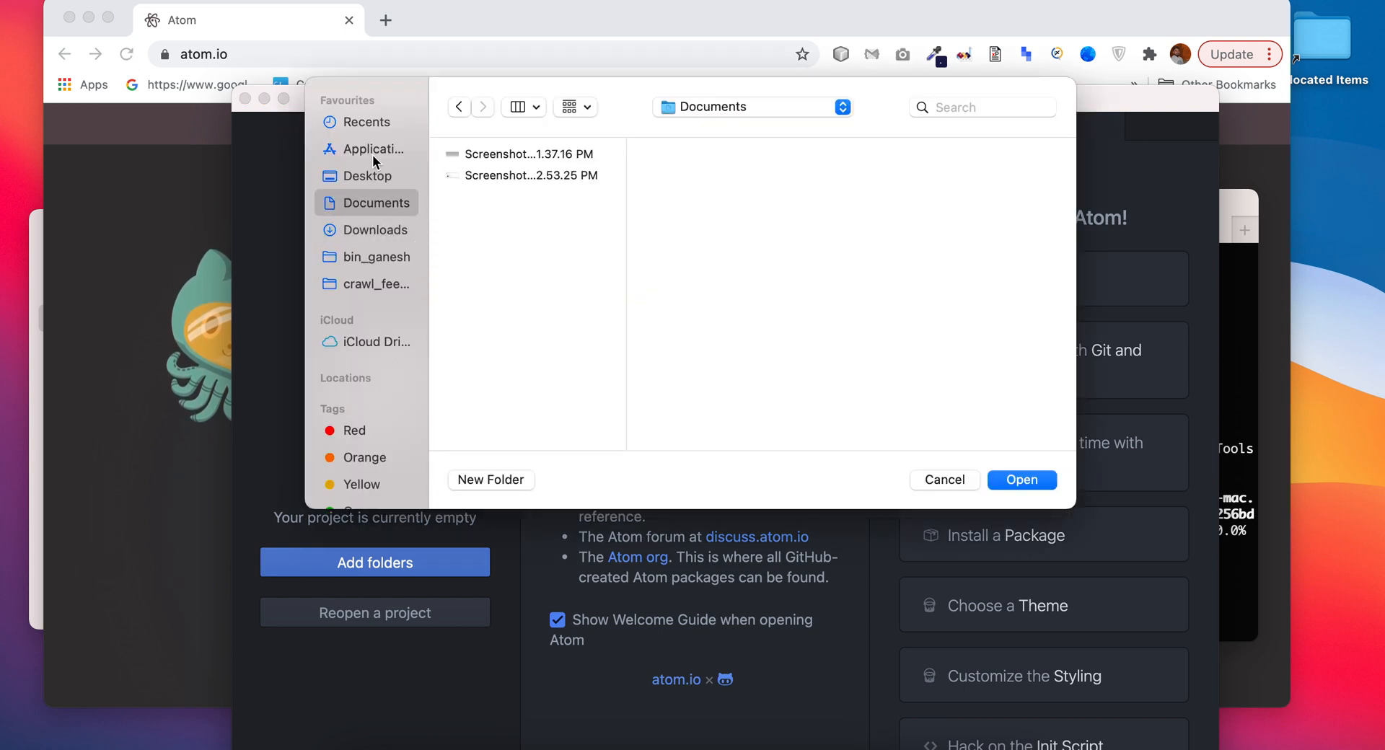
pyautogui.click(944, 481)
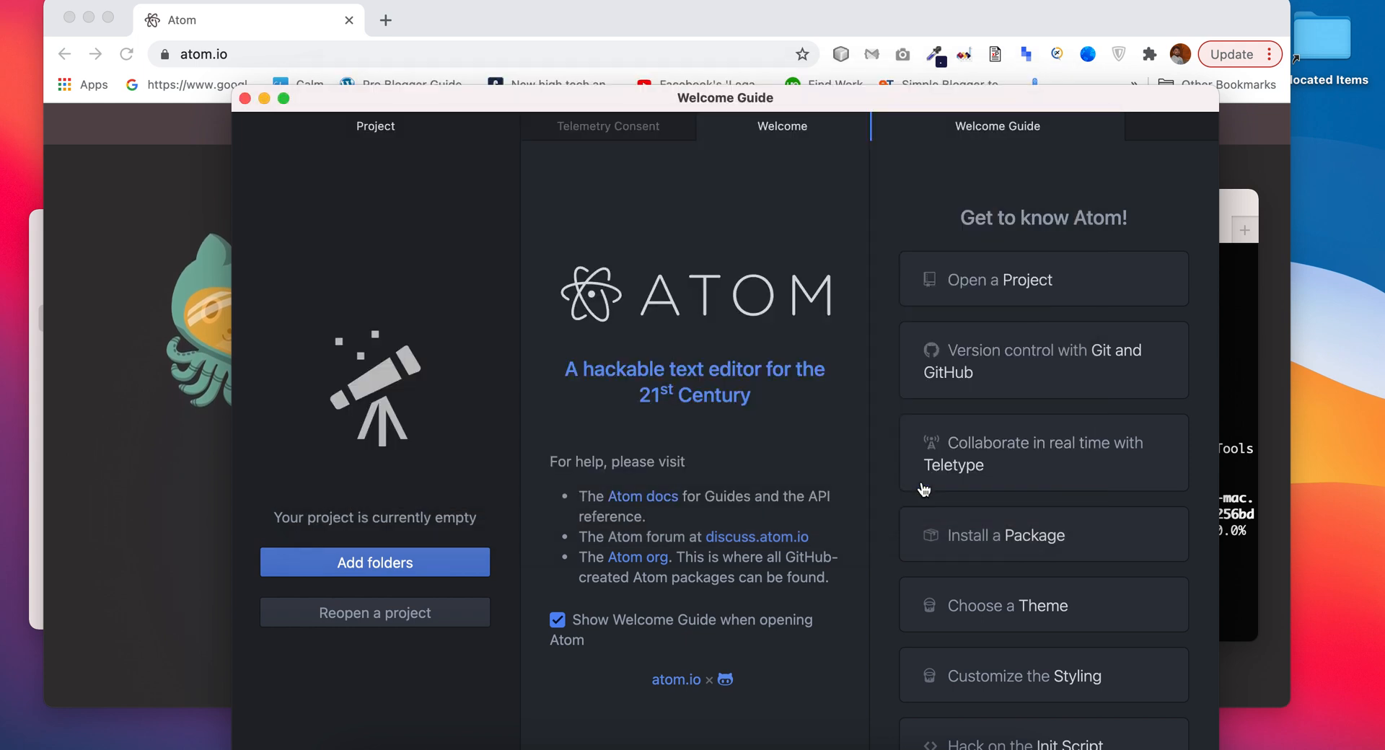